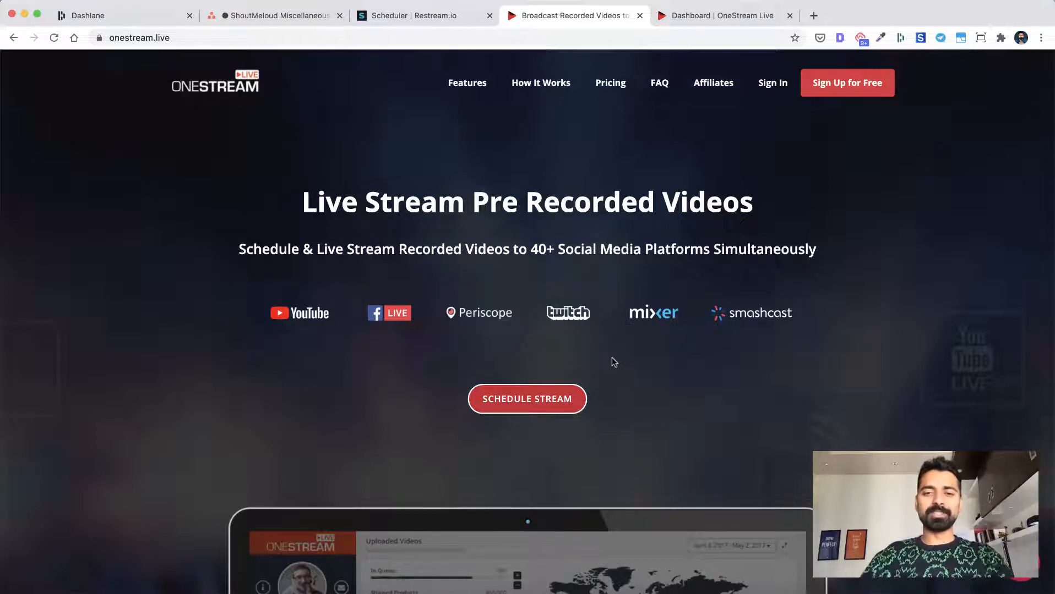
mouse_move(526, 275)
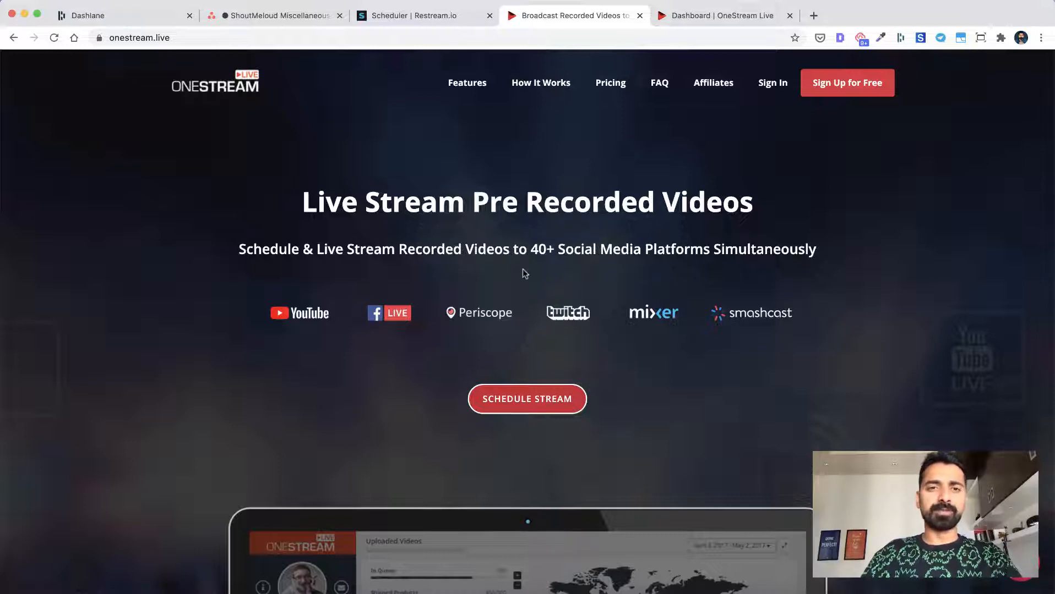
Navigate from the features section to the Pricing page of OneStream Live
scroll(down, 3)
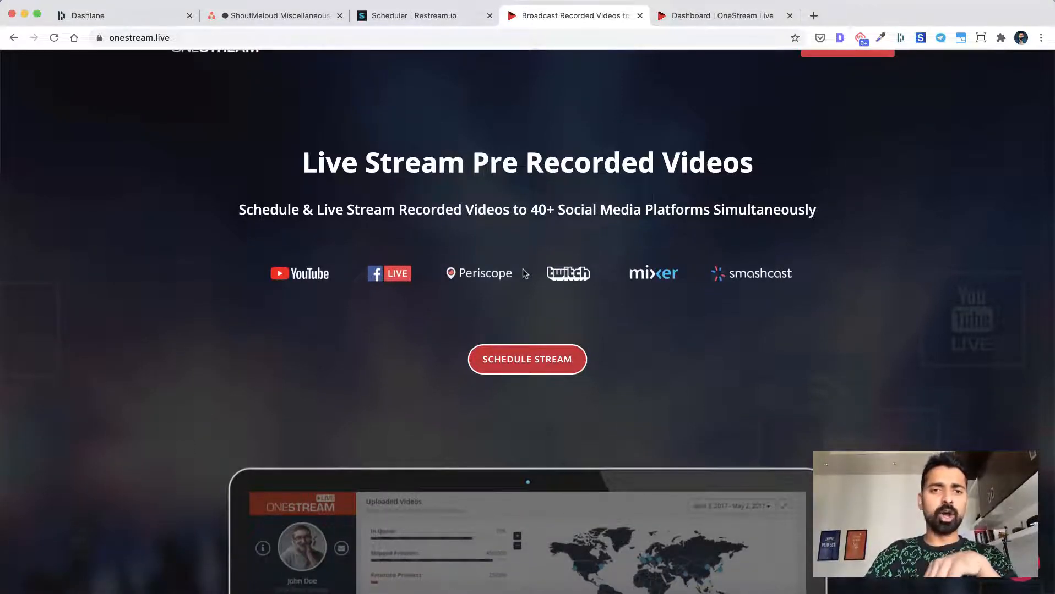
scroll(up, 3)
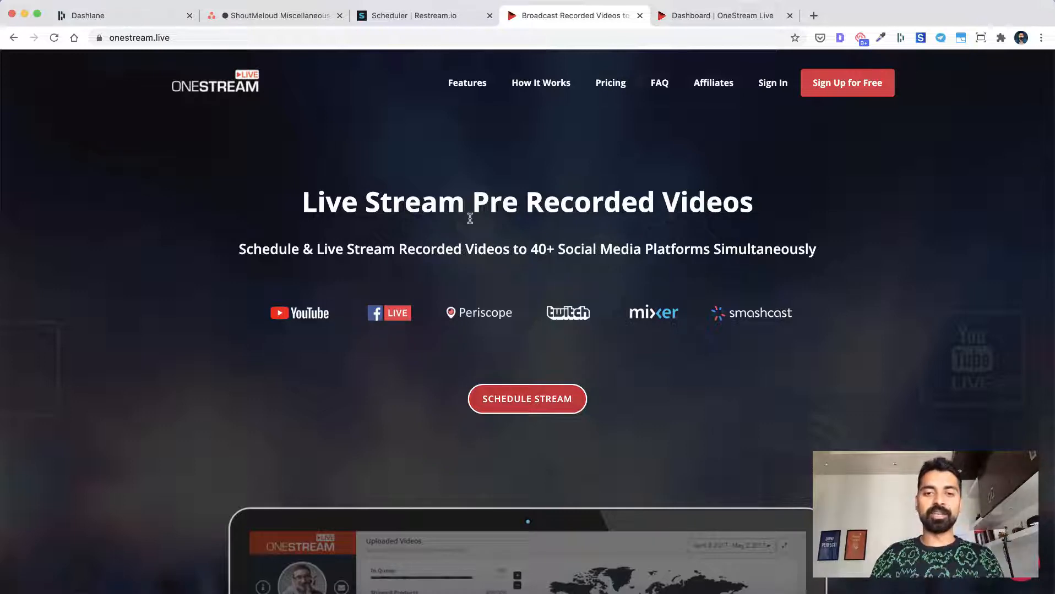
scroll(down, 3)
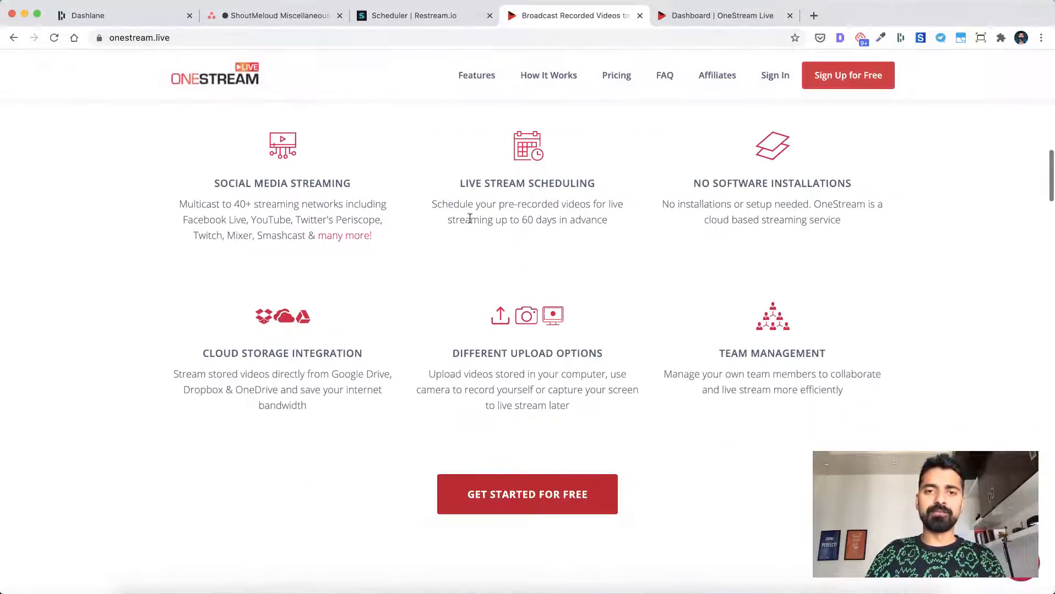
scroll(down, 3)
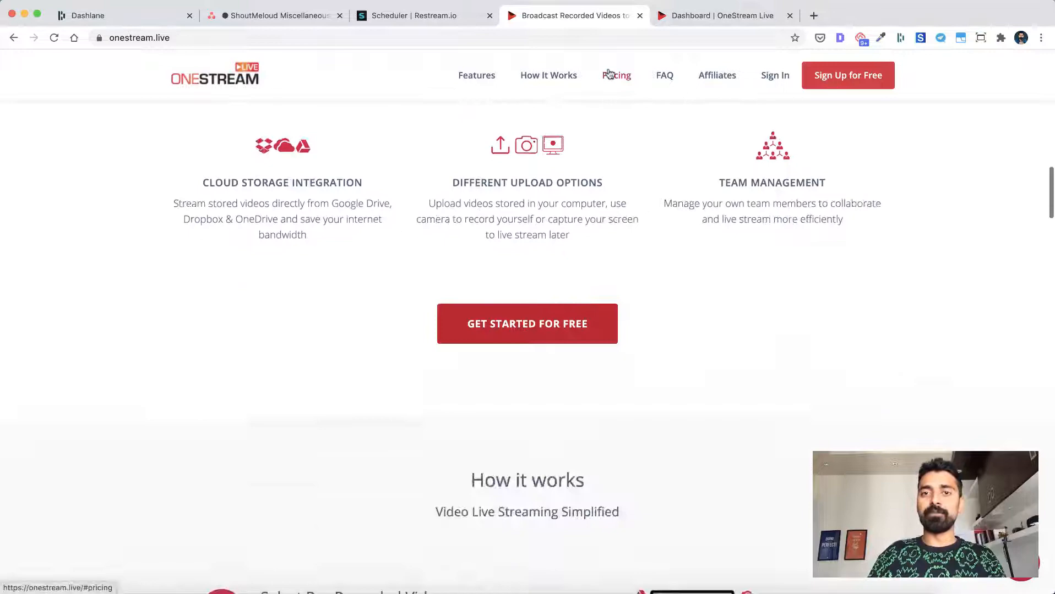
click(615, 75)
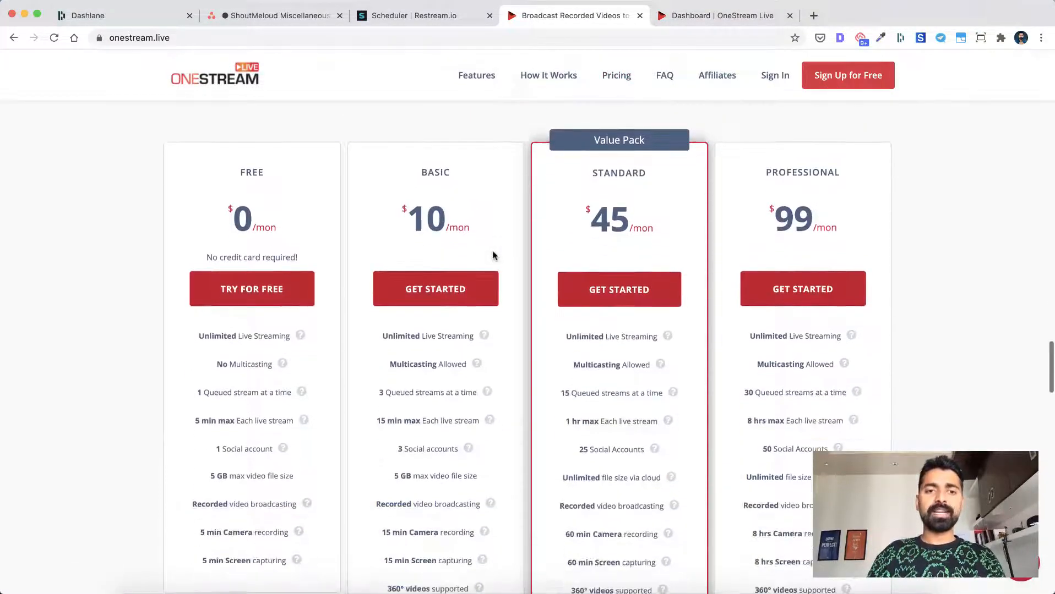
Review the Free $0, Basic $10, Standard $45 and Professional $99 plan columns
scroll(down, 3)
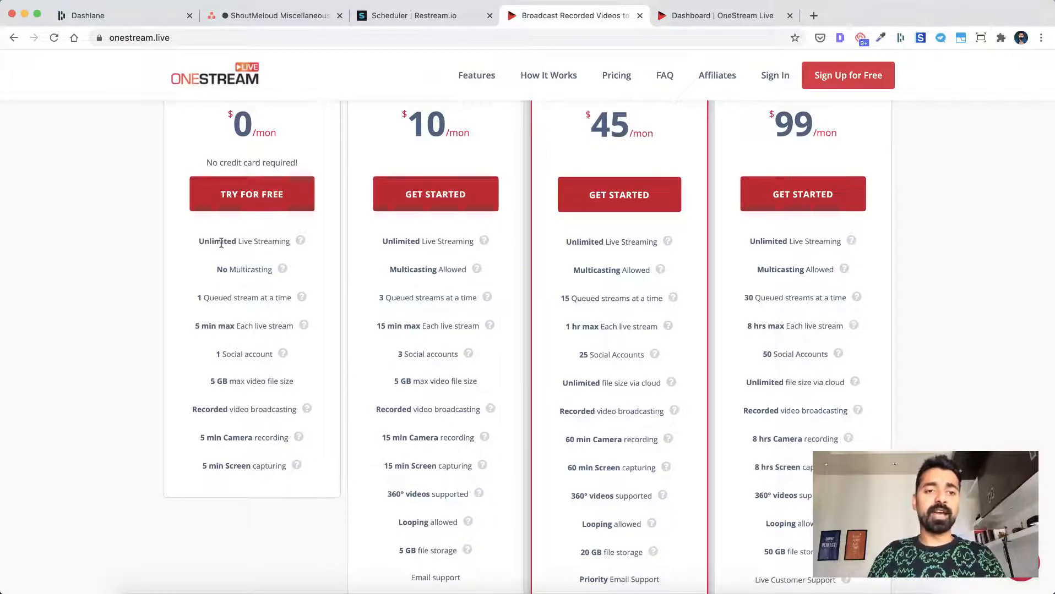
scroll(down, 3)
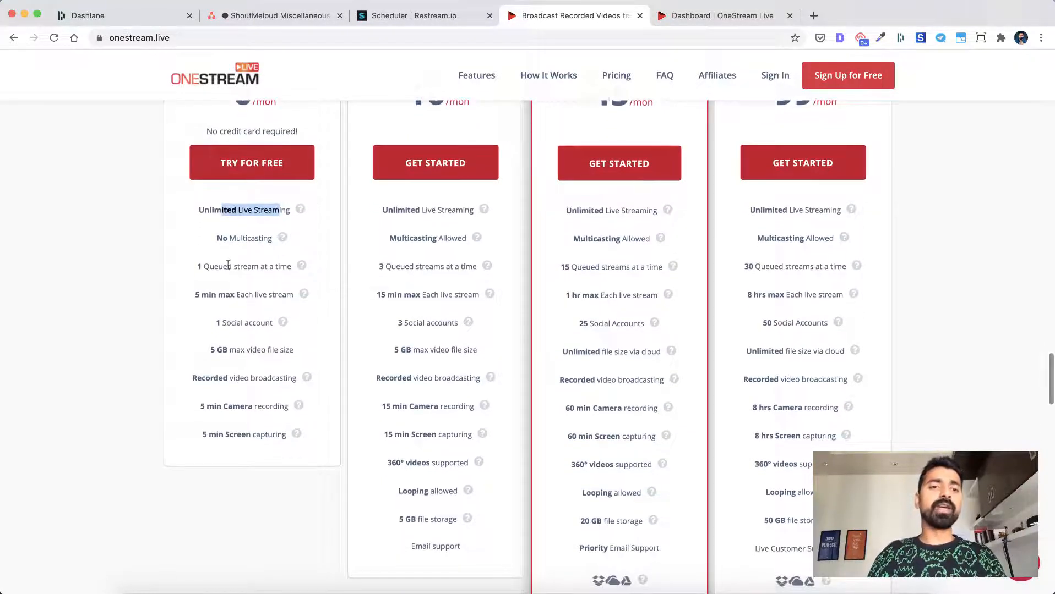
scroll(up, 3)
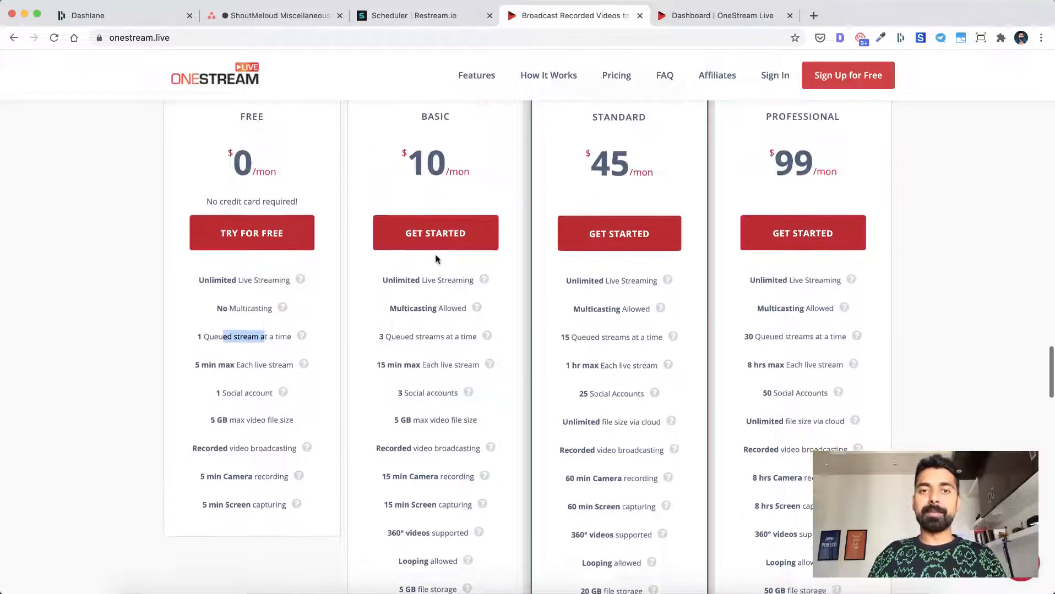
scroll(up, 3)
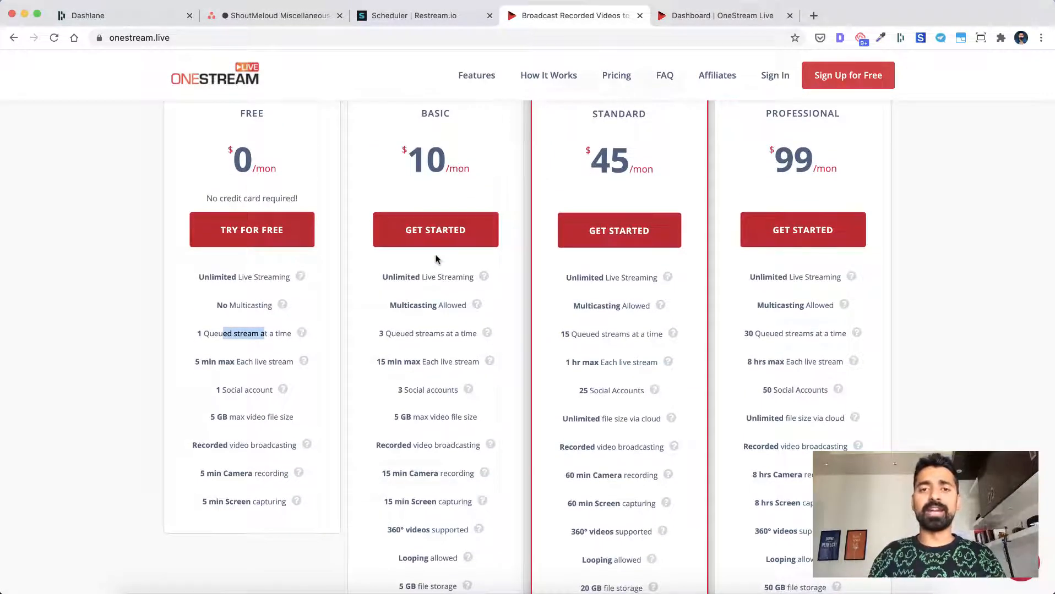
scroll(down, 3)
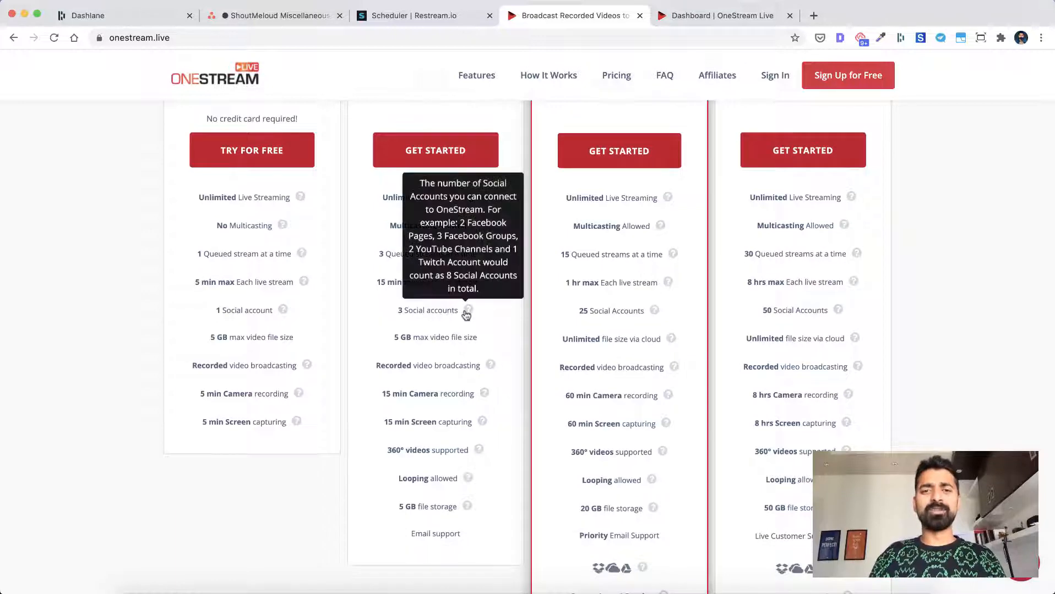
mouse_move(411, 315)
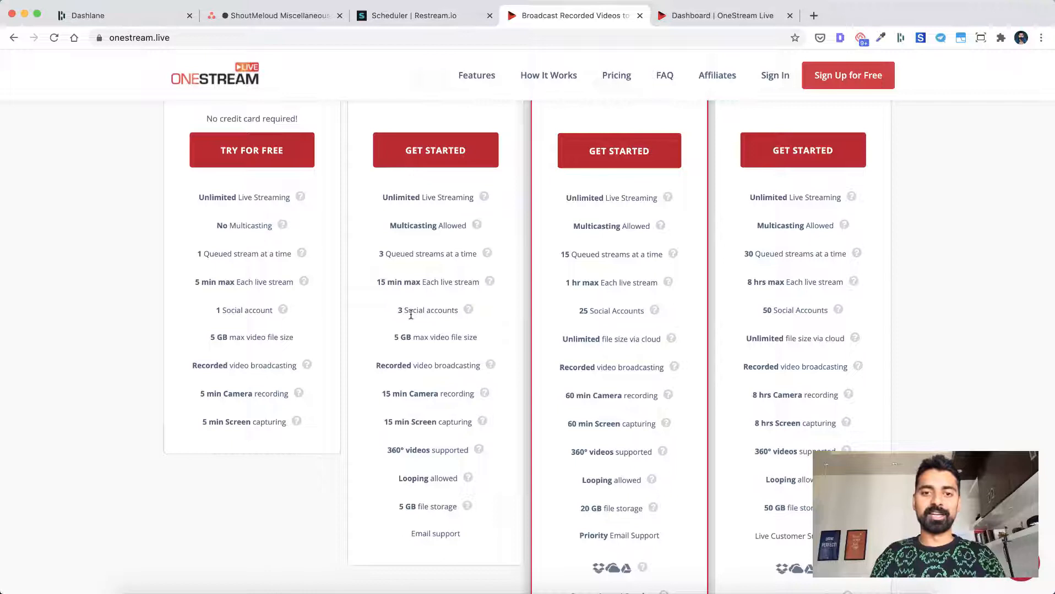
scroll(down, 3)
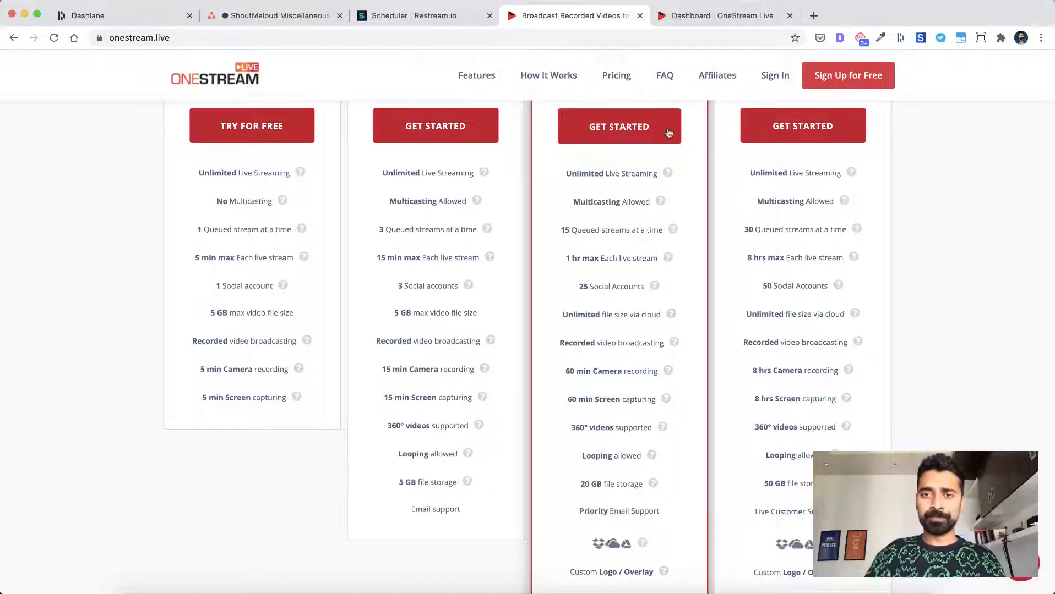
Show the Dashboard overview with Pro Plan, 5 connected accounts and 14 streams
click(717, 16)
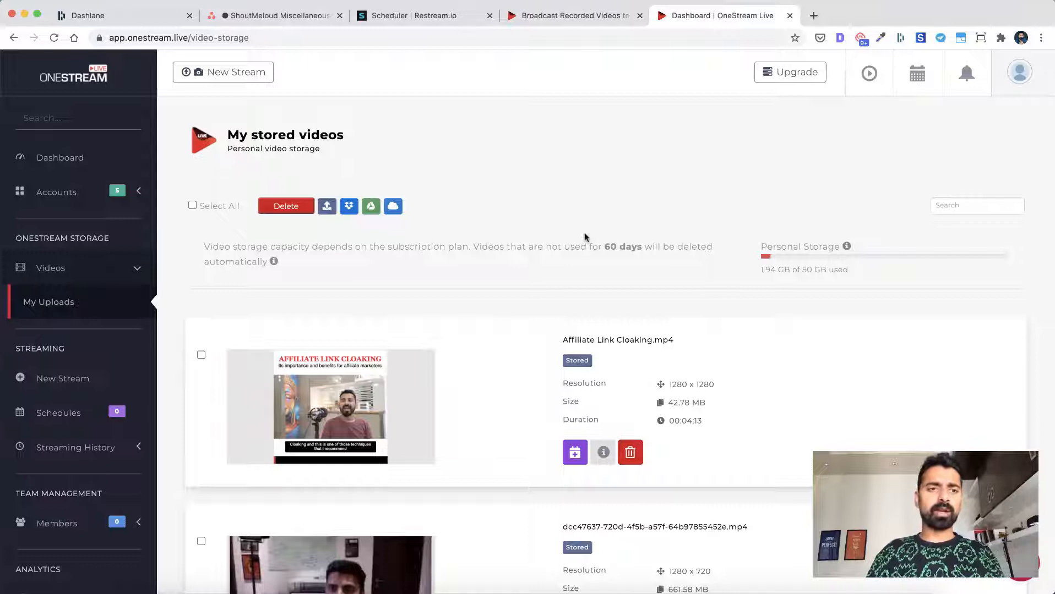
mouse_move(60, 157)
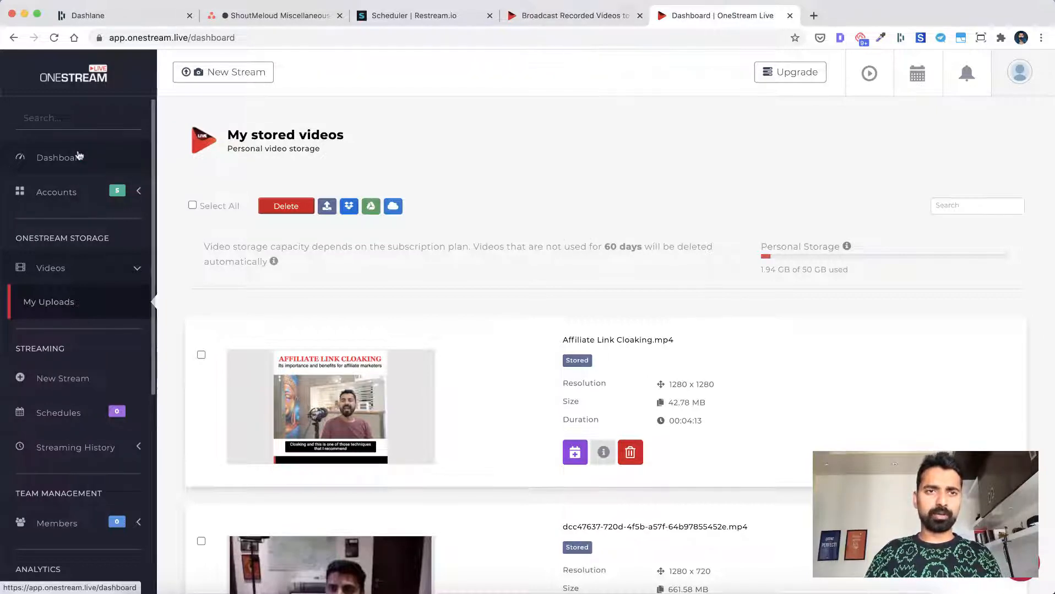
click(60, 157)
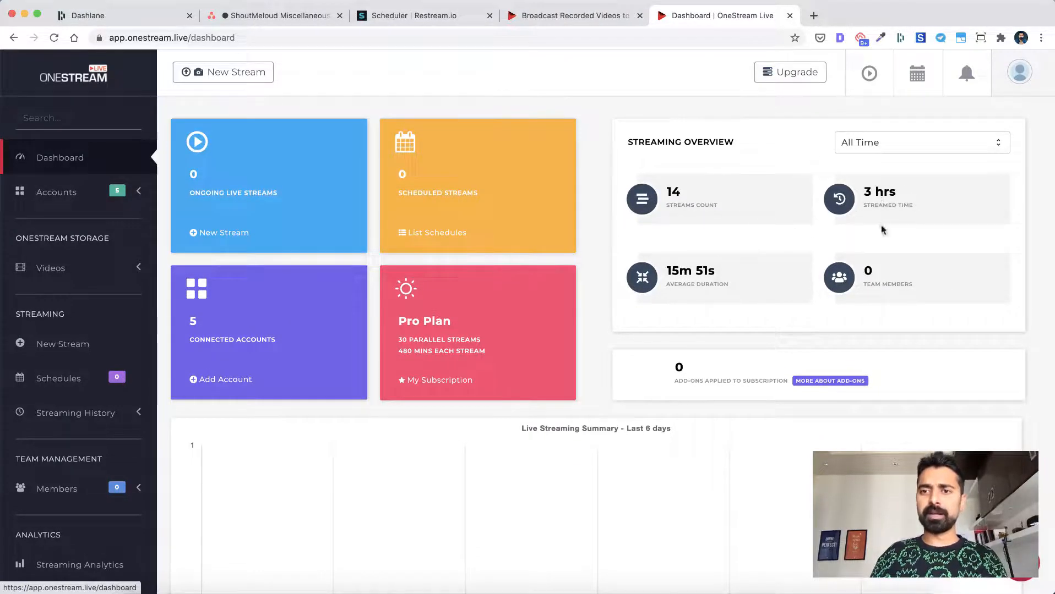
scroll(down, 3)
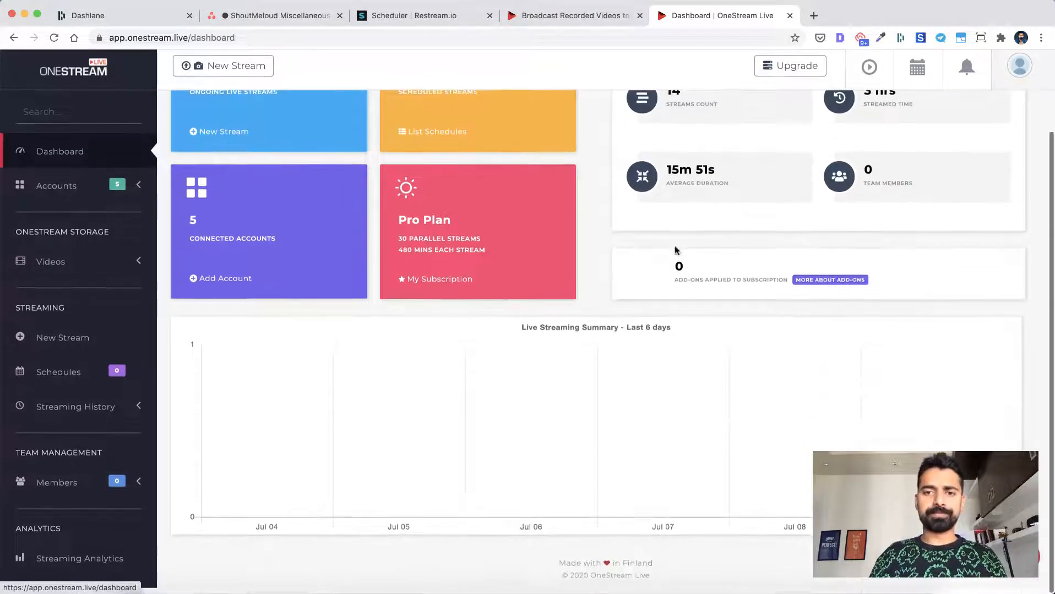
scroll(up, 3)
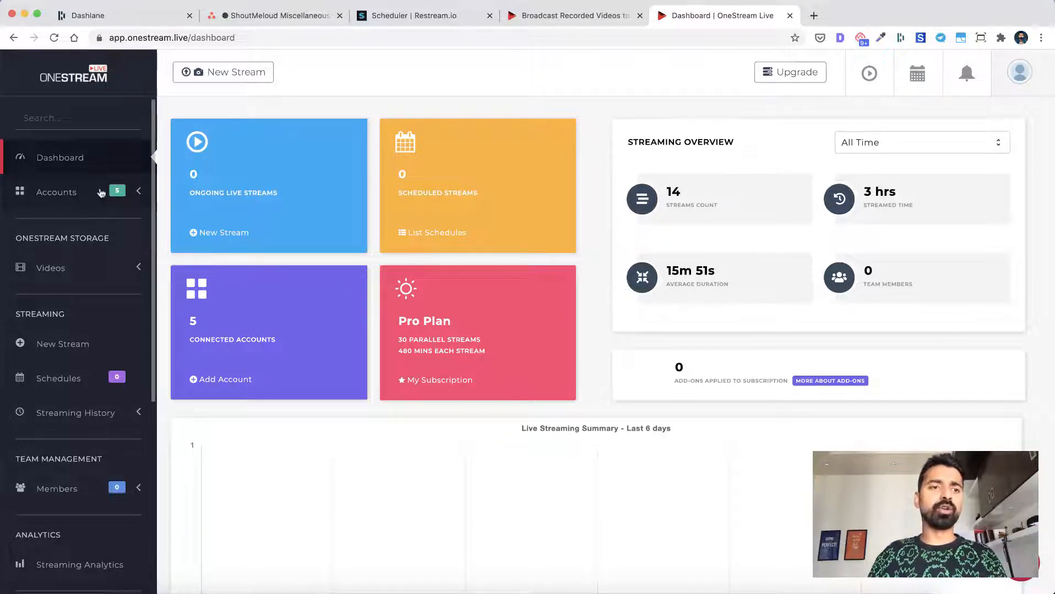
Show the Connect Social Accounts page listing platforms and the five connected accounts
click(57, 193)
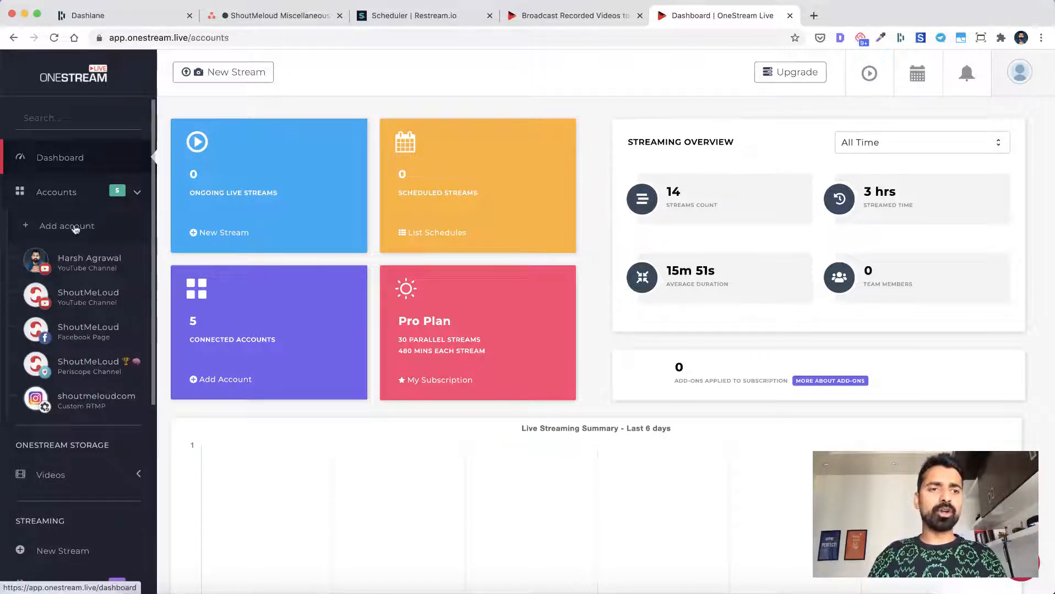
click(66, 226)
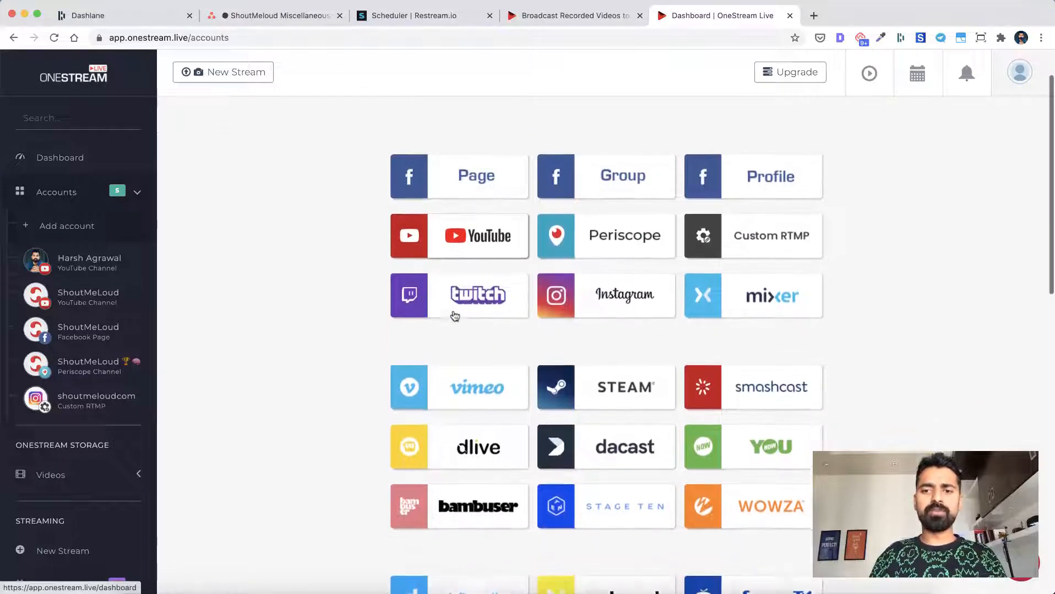
scroll(down, 3)
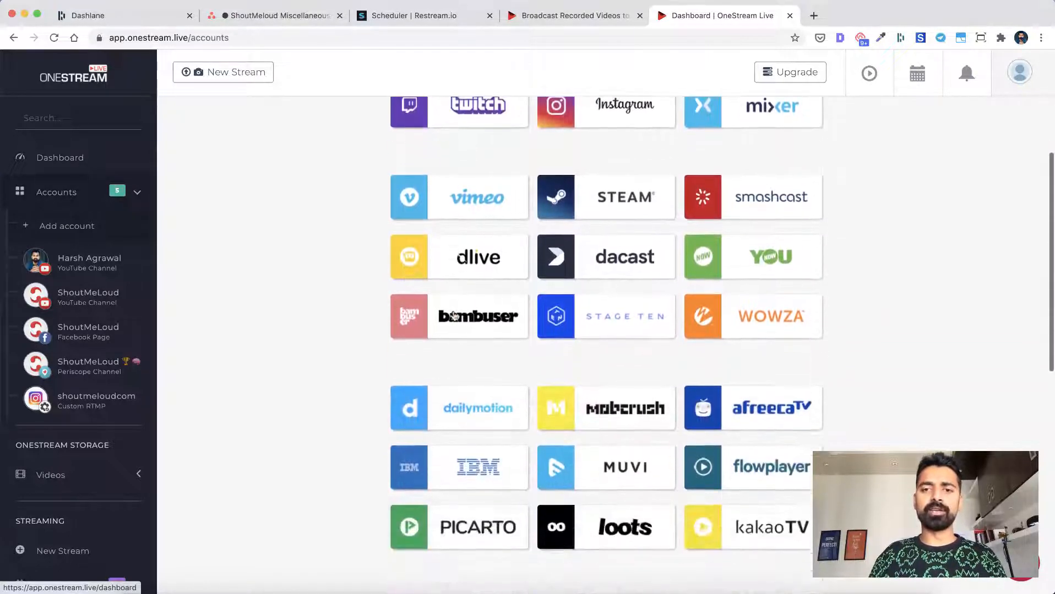
scroll(down, 3)
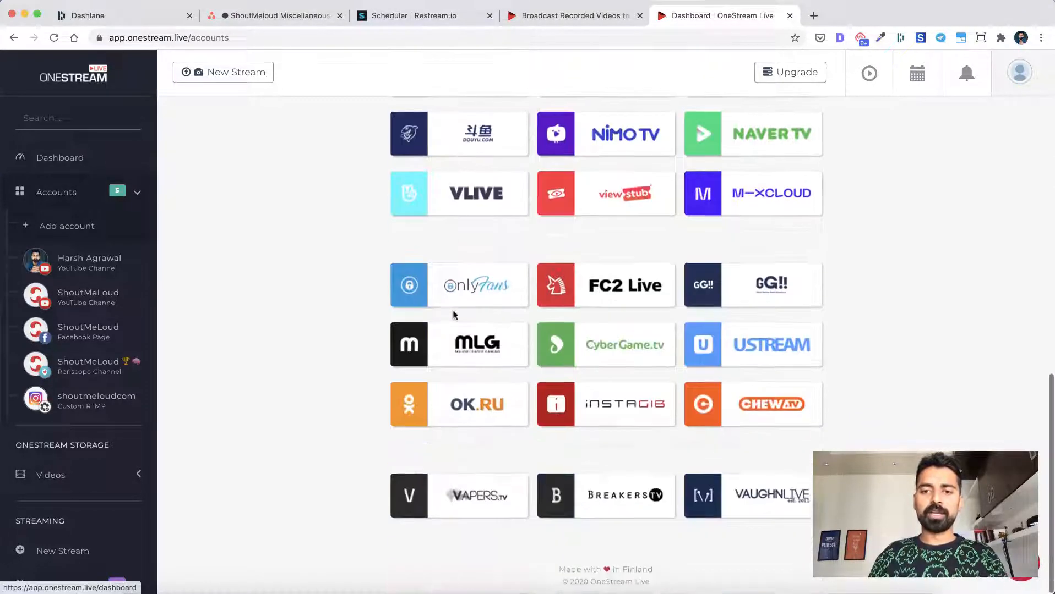
scroll(up, 3)
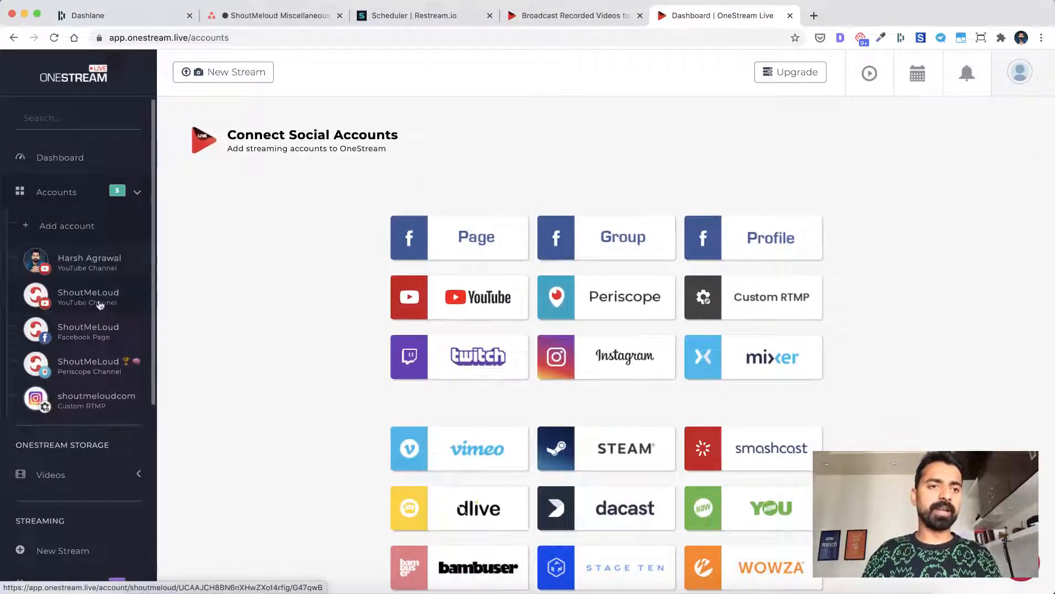
mouse_move(87, 366)
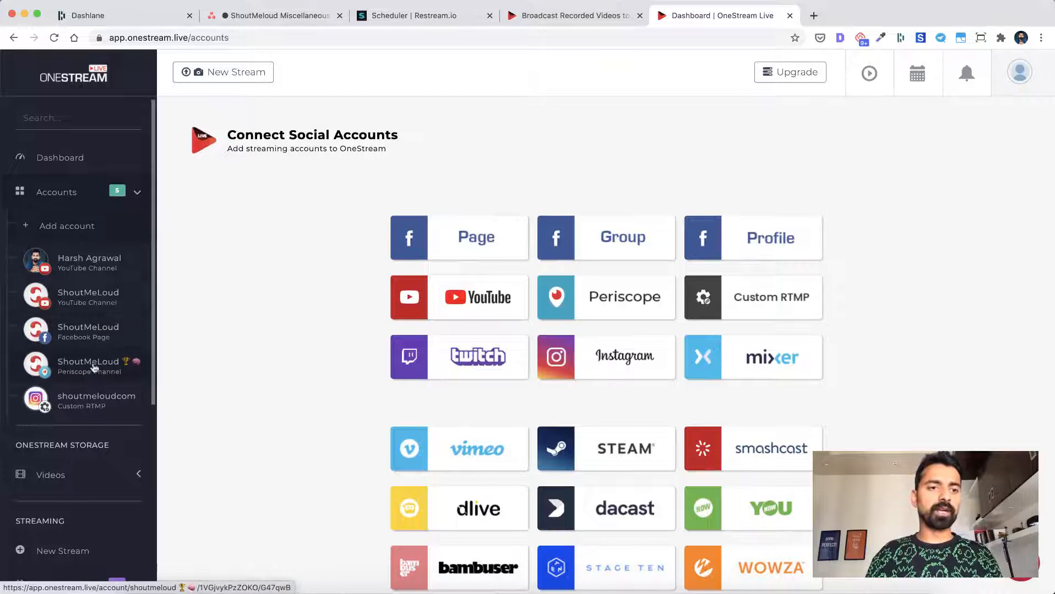
mouse_move(120, 336)
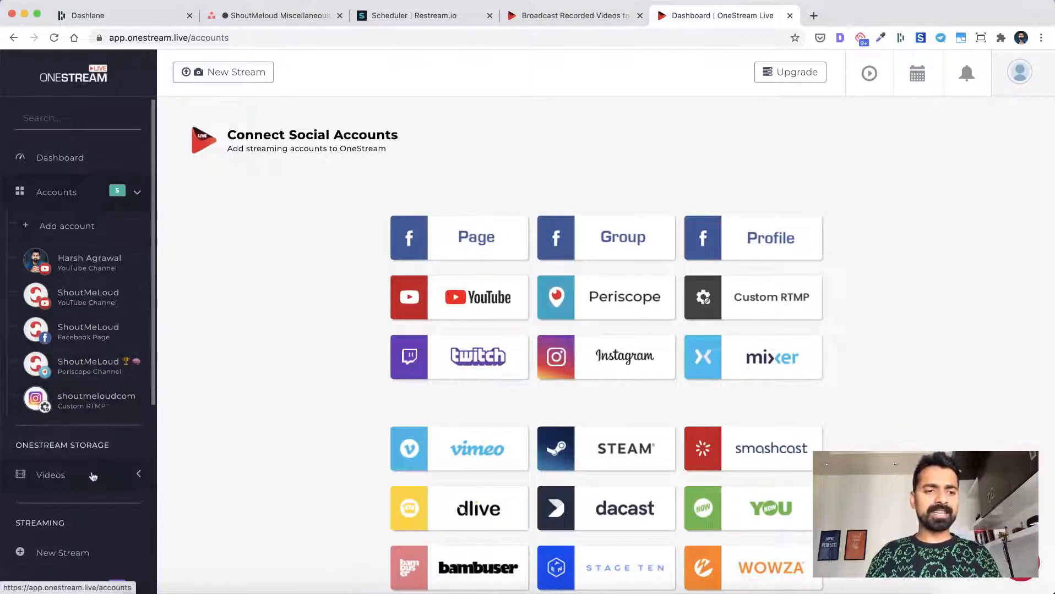
Show My Uploads listing stored videos with 1.94 of 50 GB storage used
click(50, 475)
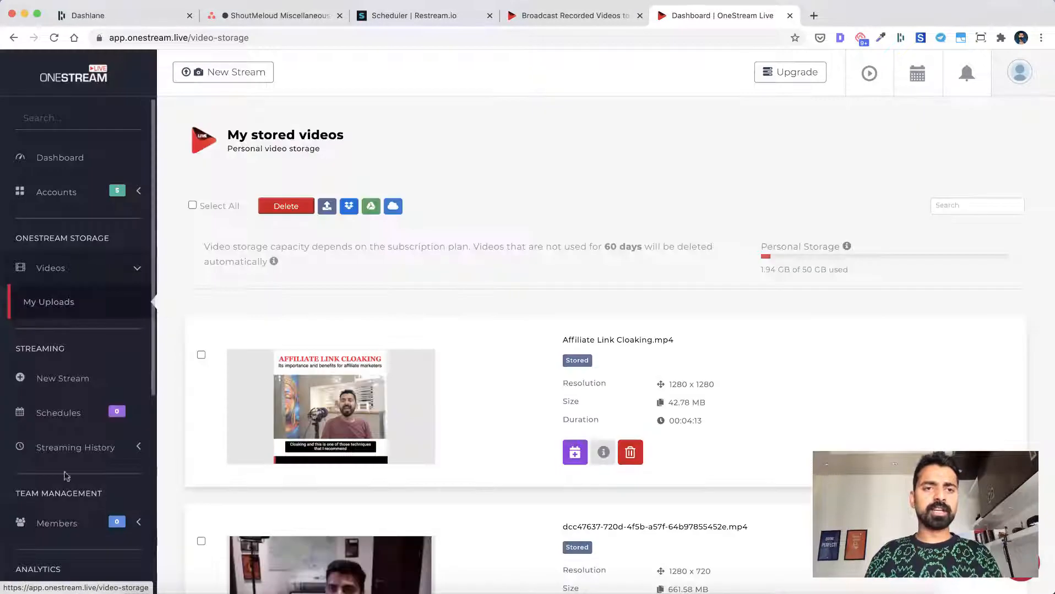
scroll(down, 3)
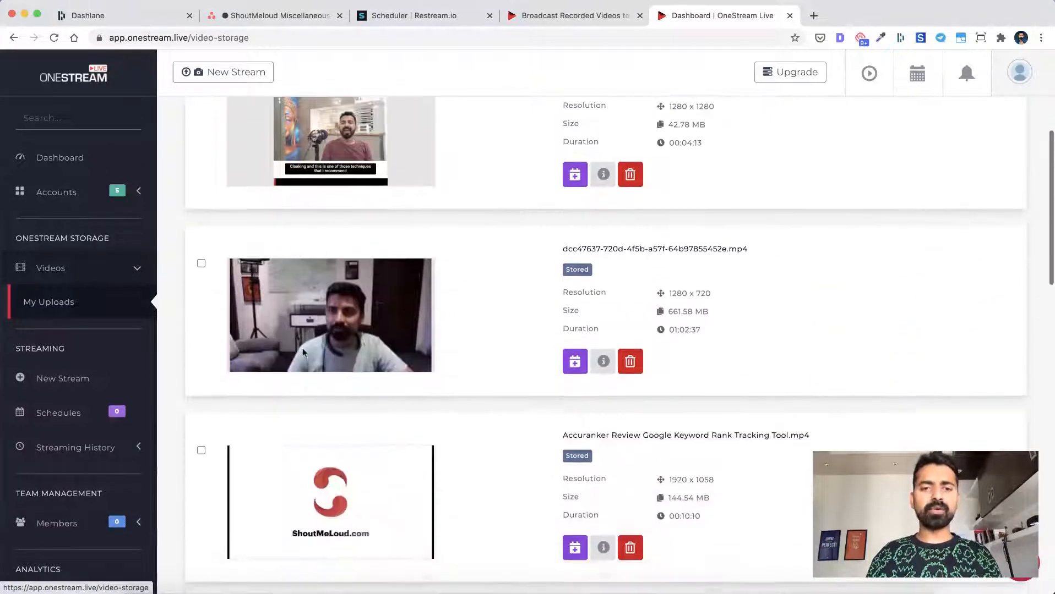
scroll(down, 3)
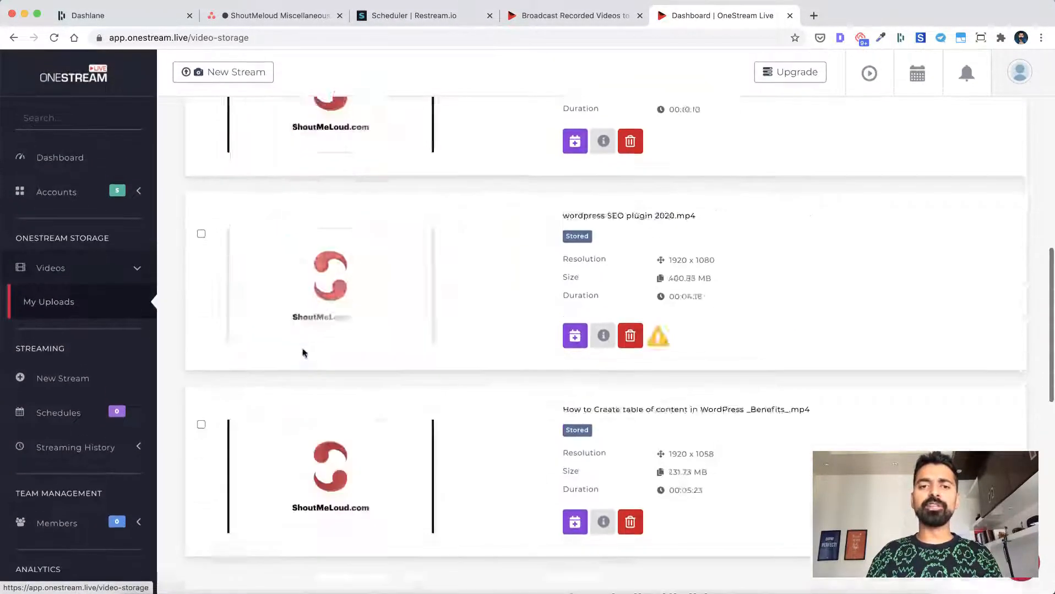
scroll(up, 3)
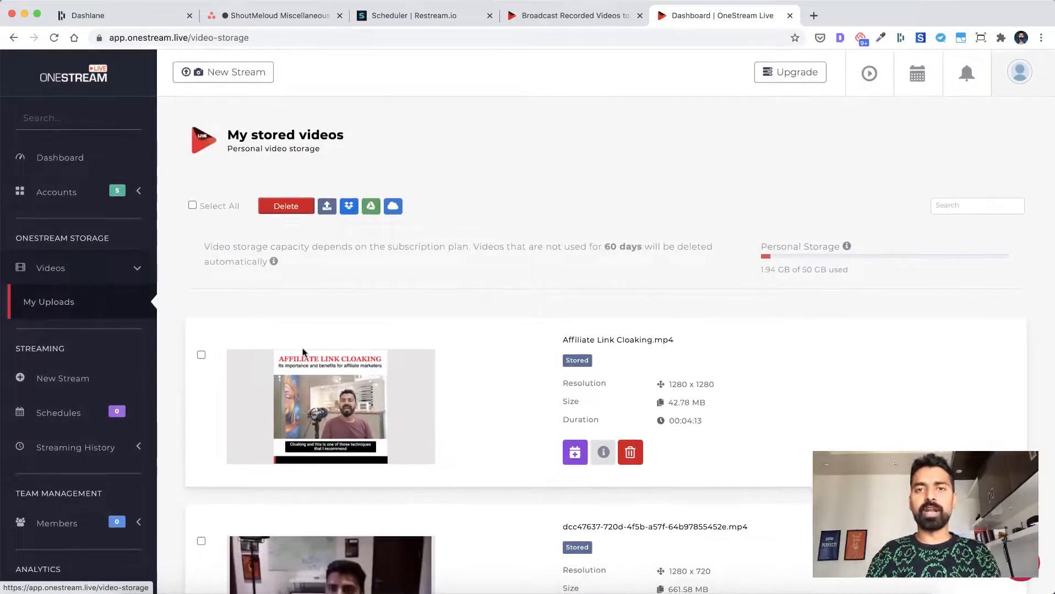
mouse_move(326, 207)
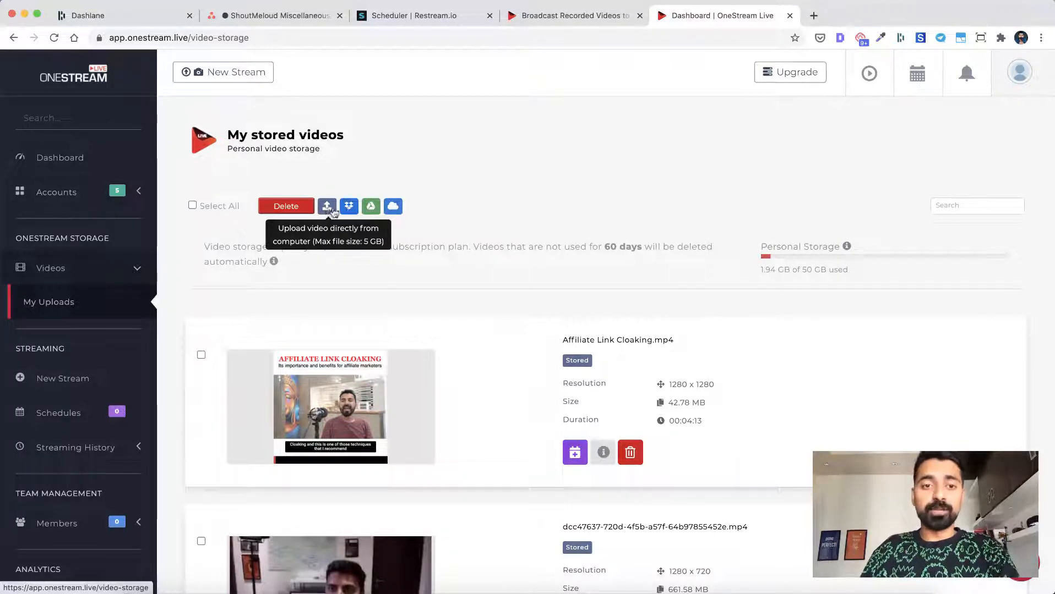
mouse_move(371, 207)
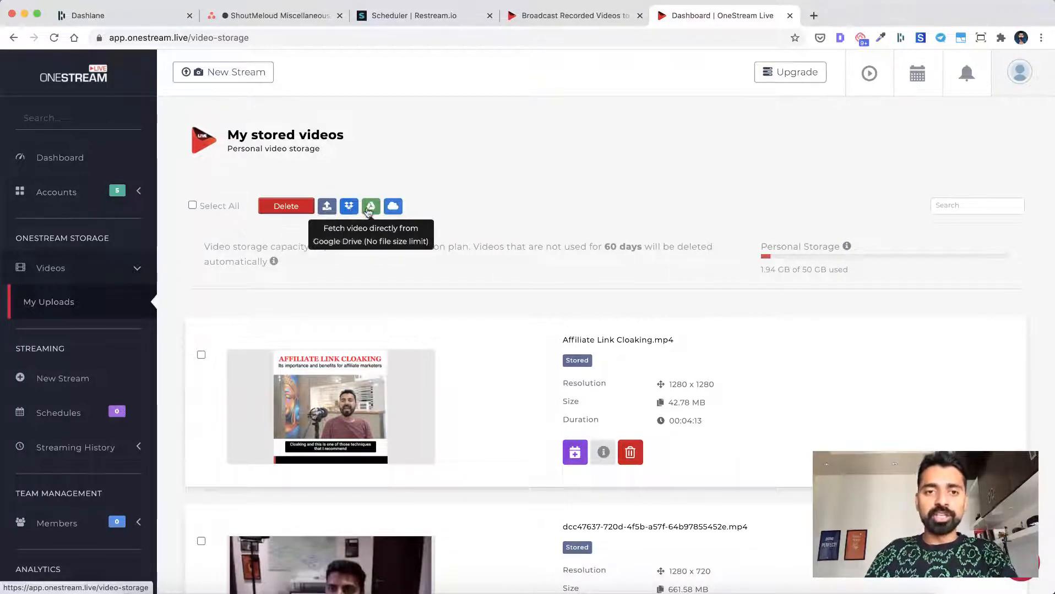
mouse_move(392, 207)
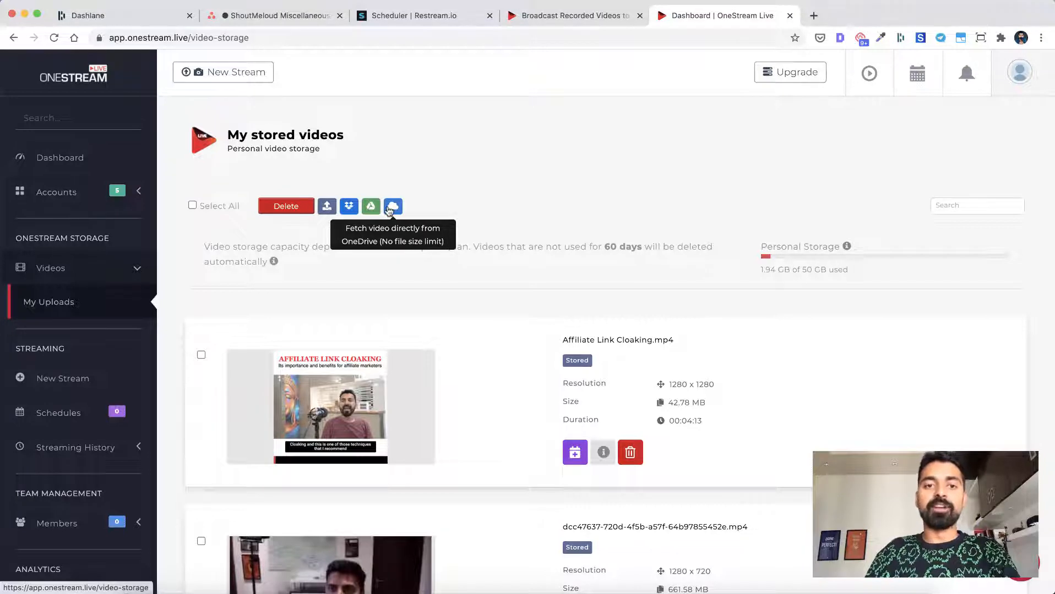
mouse_move(420, 313)
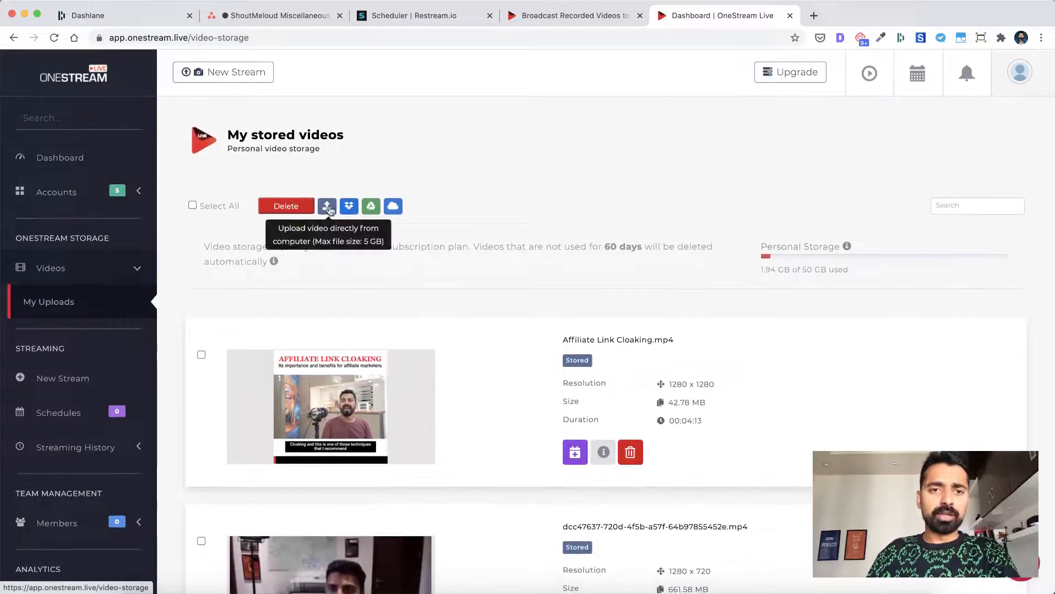
click(327, 206)
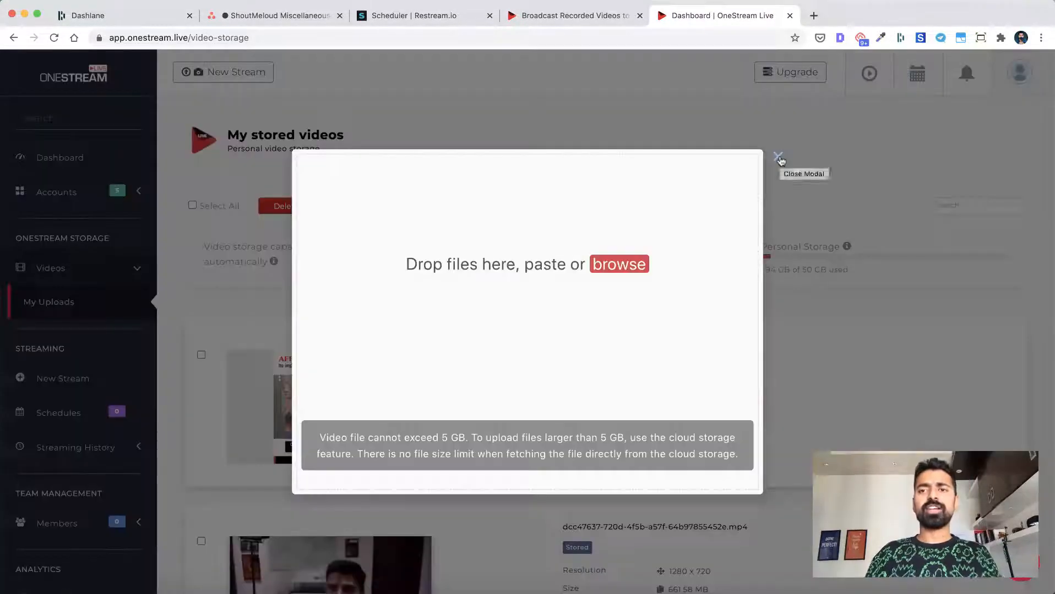
click(780, 157)
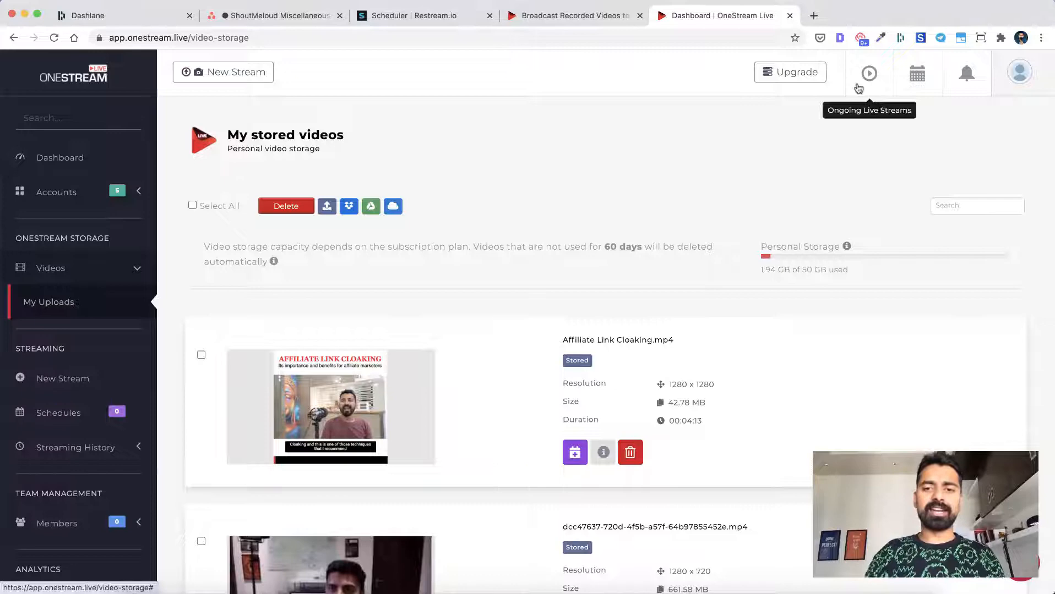
Start a new stream from the Accuranker review video and enter its description
scroll(down, 3)
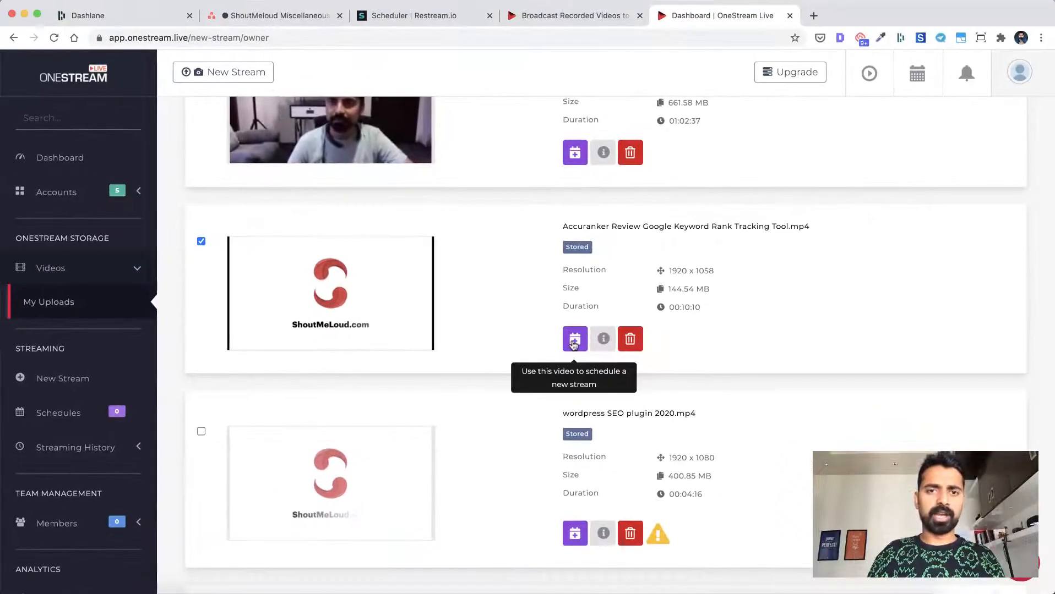
click(574, 339)
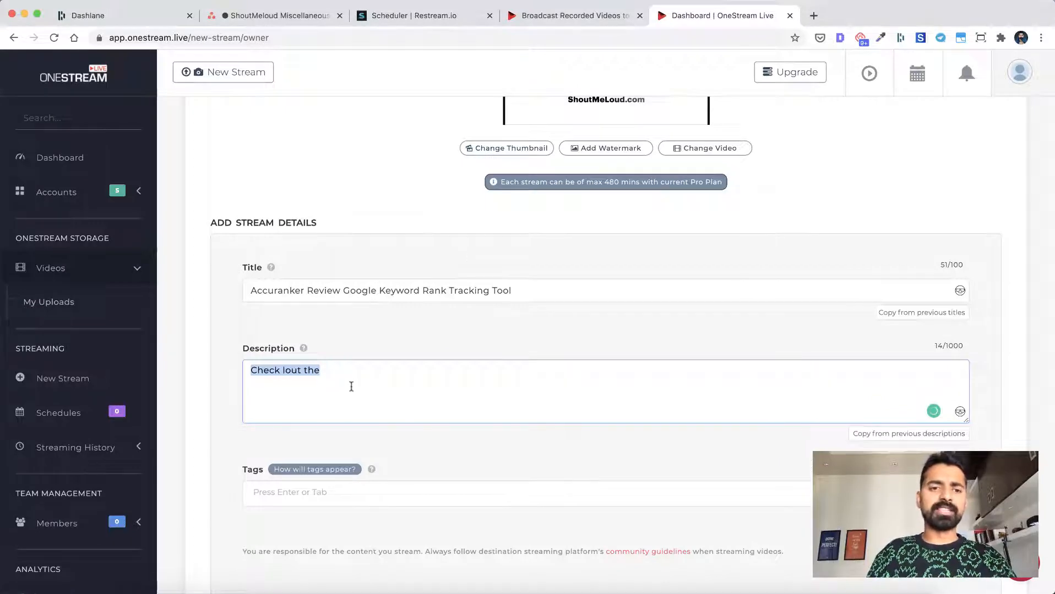
click(320, 371)
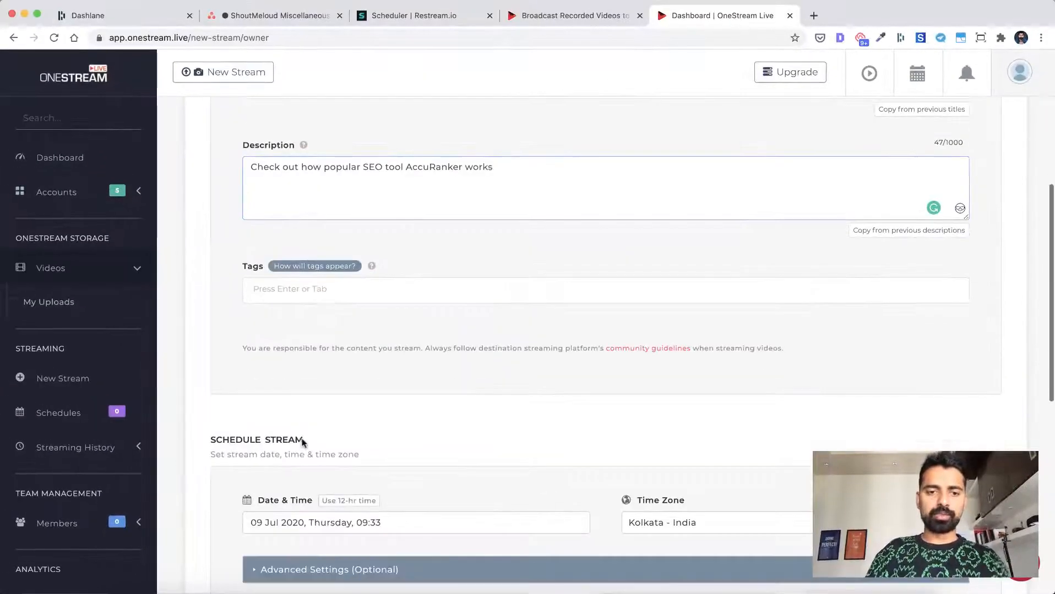
Set the stream start to 09 Jul 2020, 09:36 Kolkata time in the Date & Time picker
scroll(down, 3)
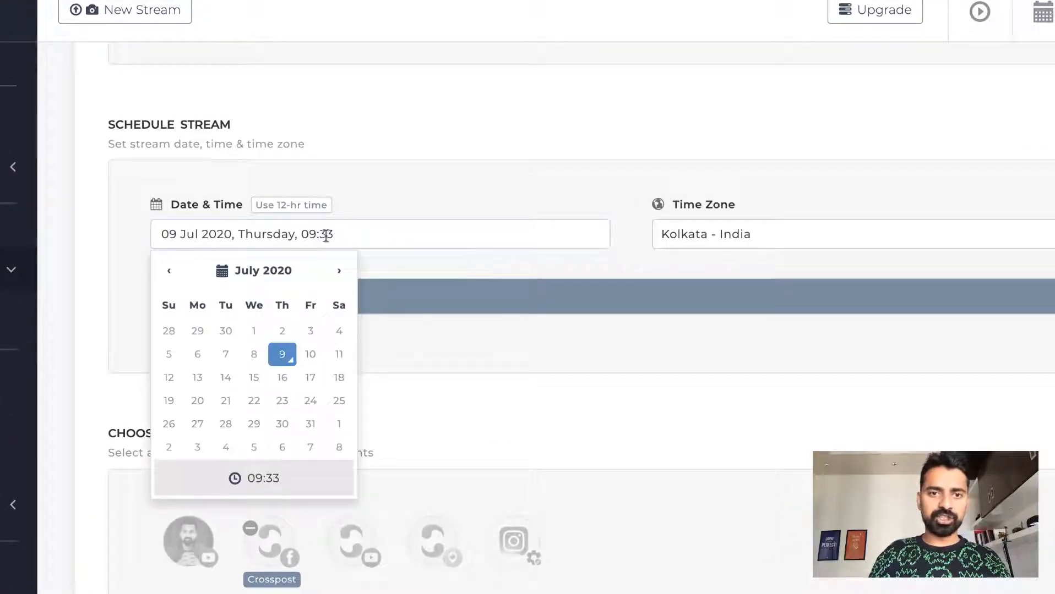
click(272, 308)
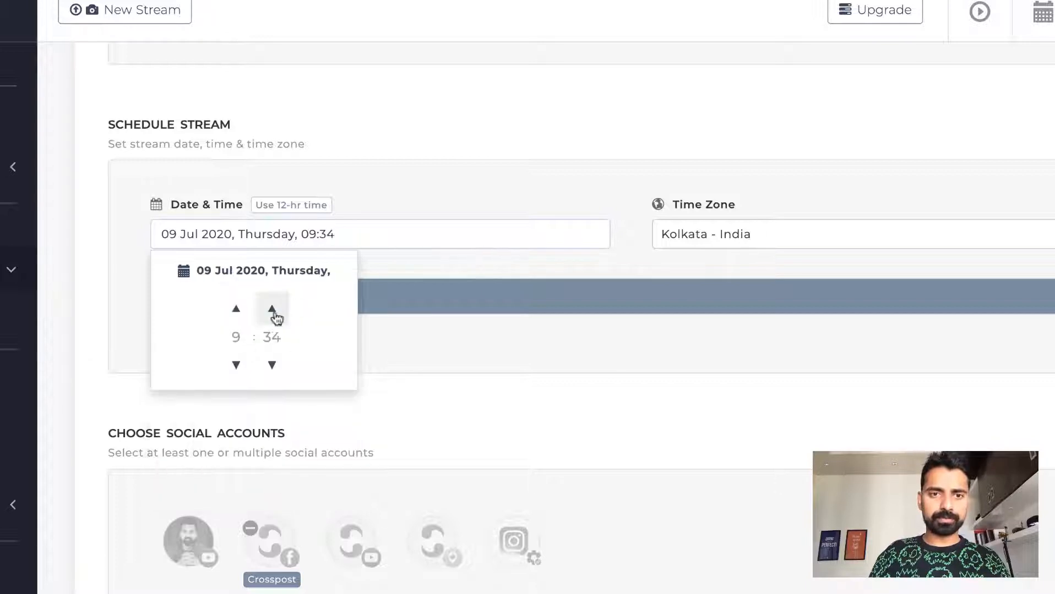
click(272, 309)
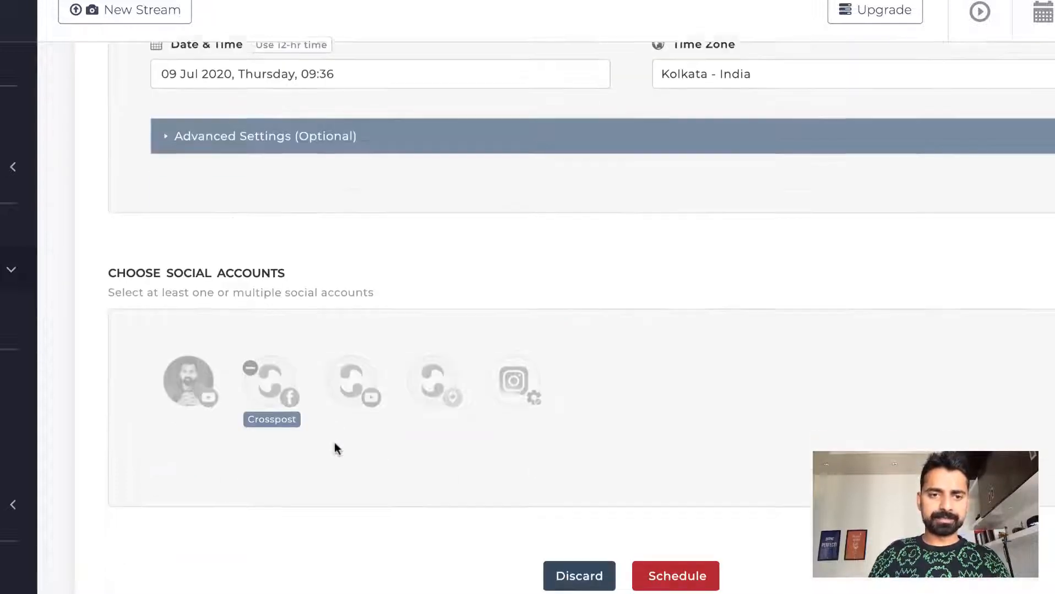
click(272, 381)
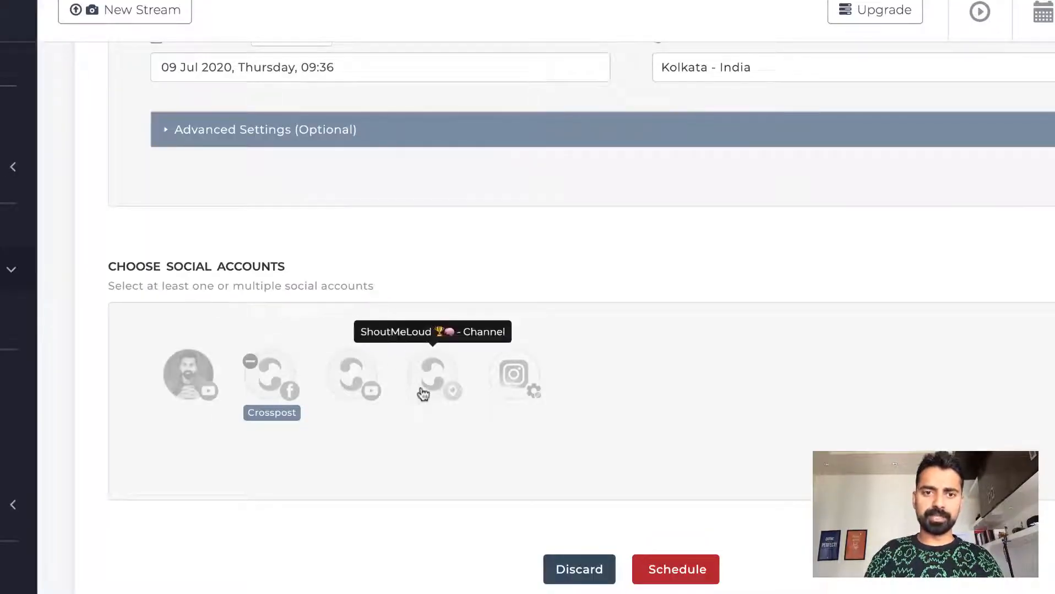
Select the Periscope ShoutMeLoud Channel as the stream's destination account
click(432, 375)
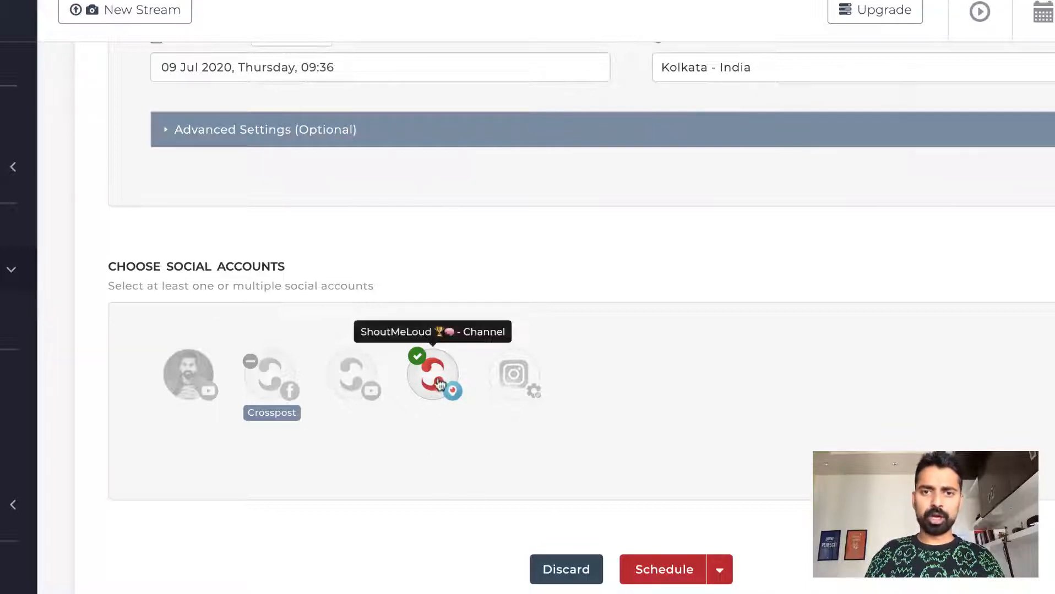
mouse_move(366, 373)
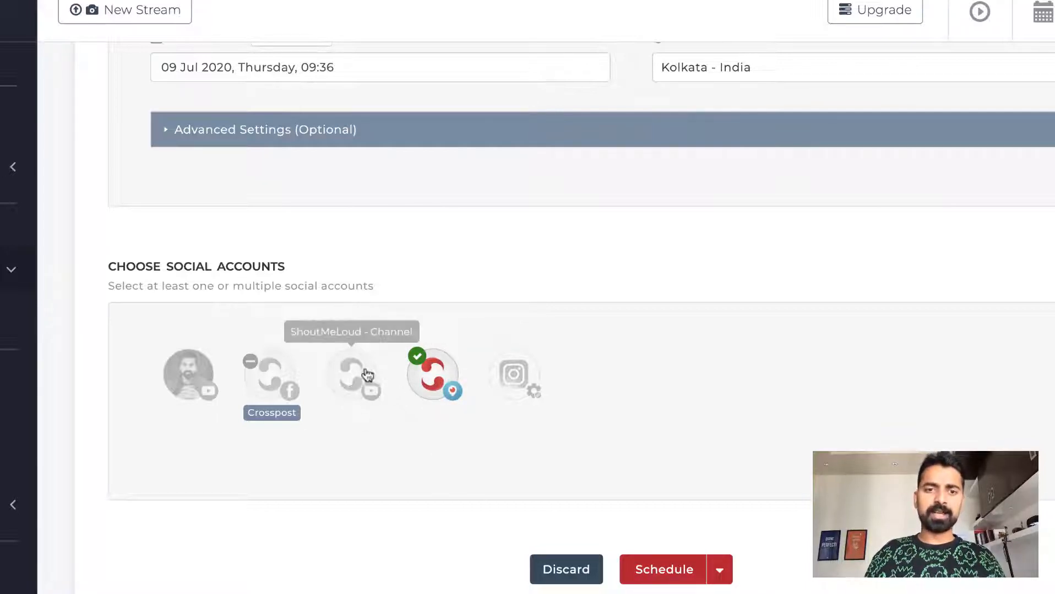
mouse_move(190, 374)
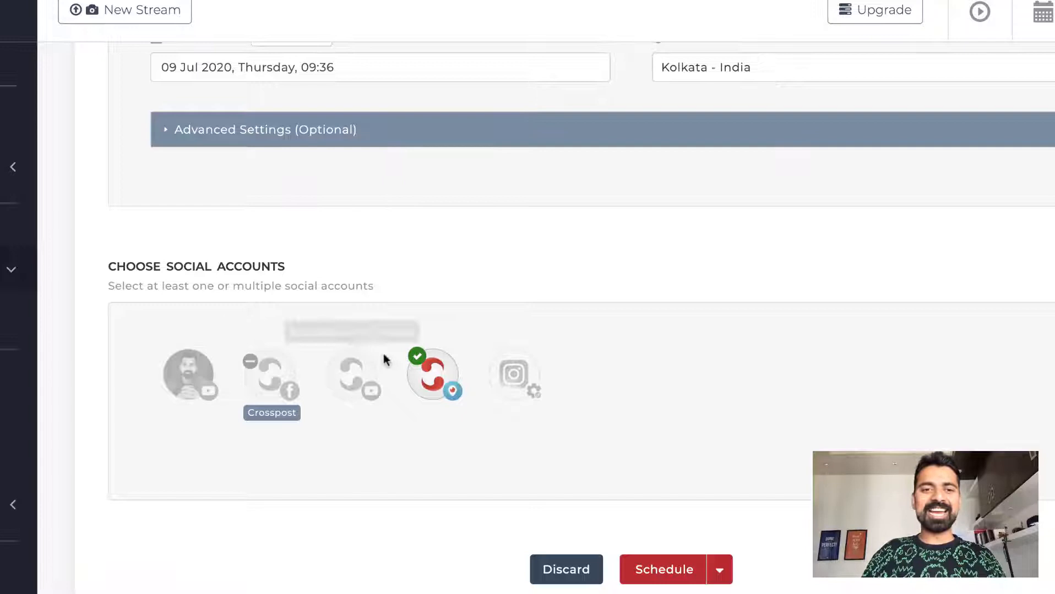
mouse_move(513, 375)
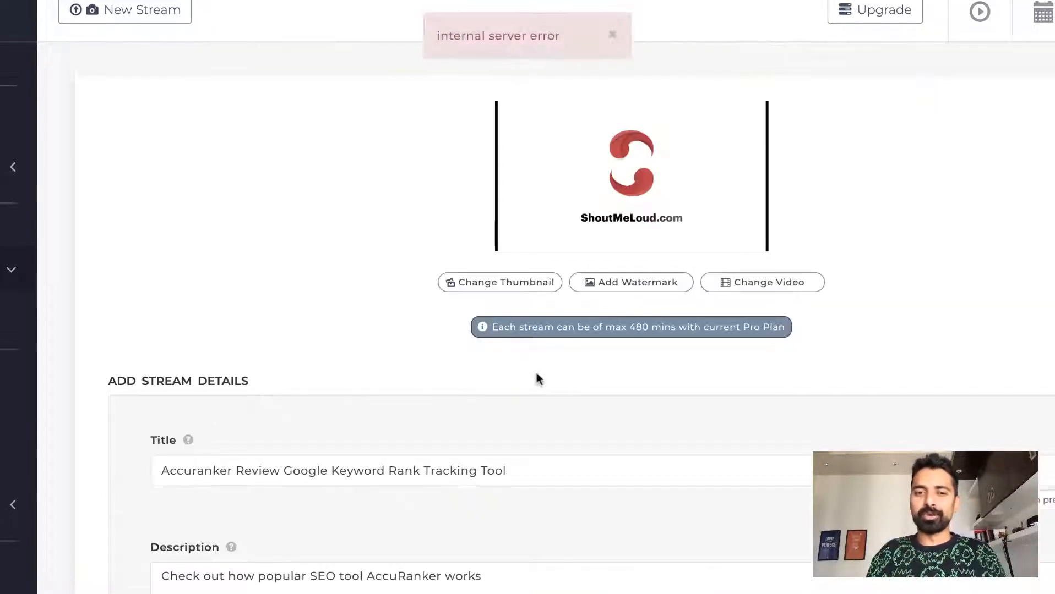
Schedule the AccuRanker review stream immediately, skipping the optimization suggestion
click(663, 480)
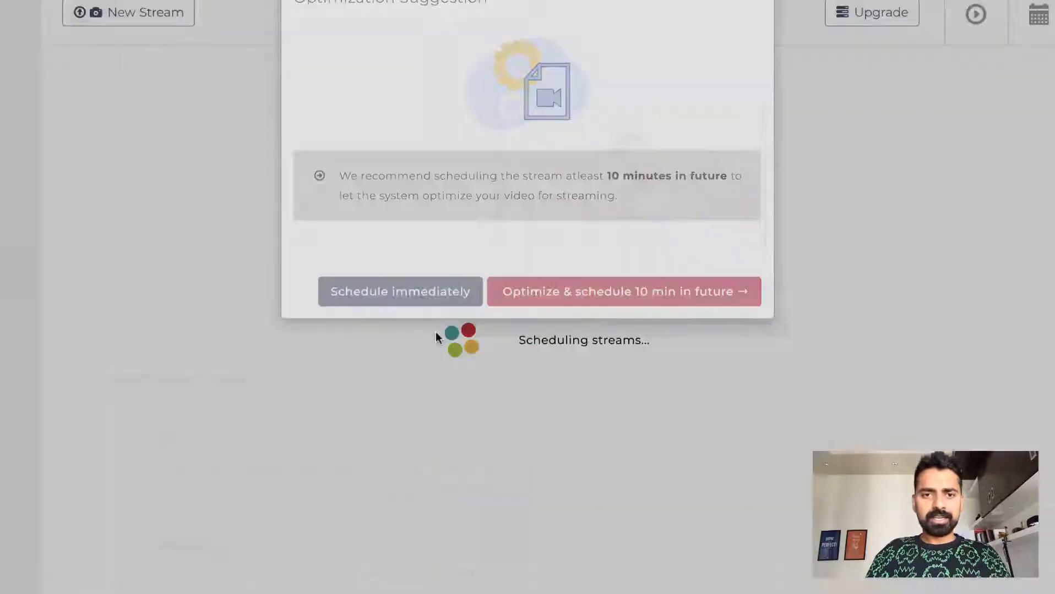
click(400, 292)
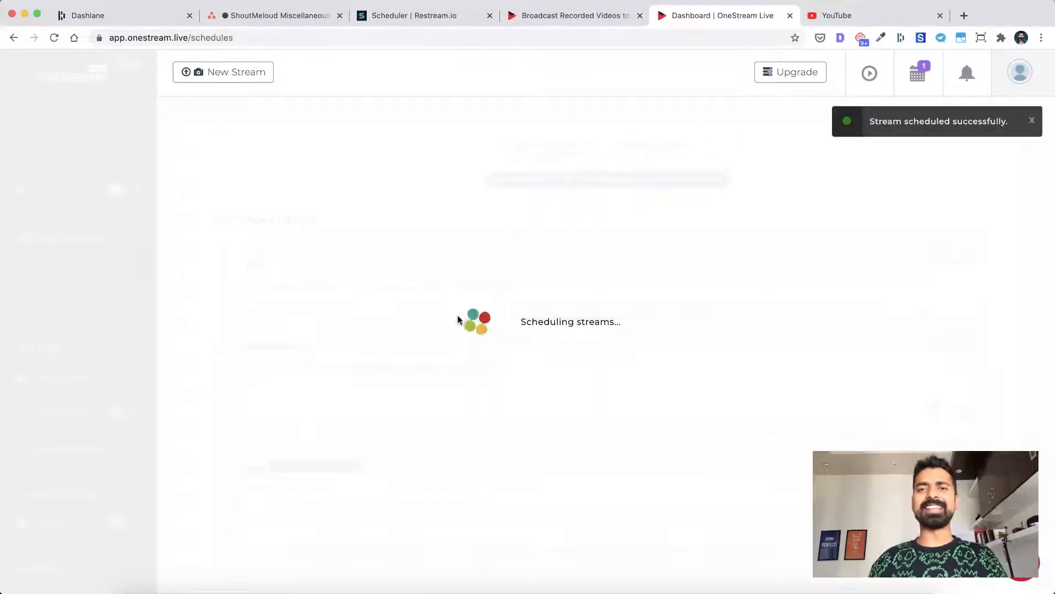